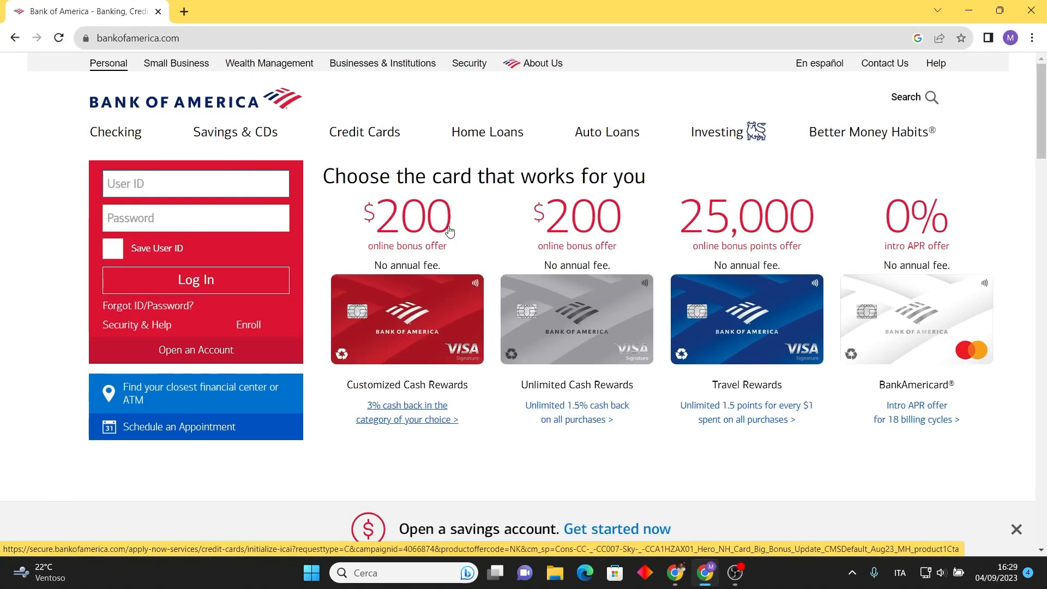
mouse_move(476, 208)
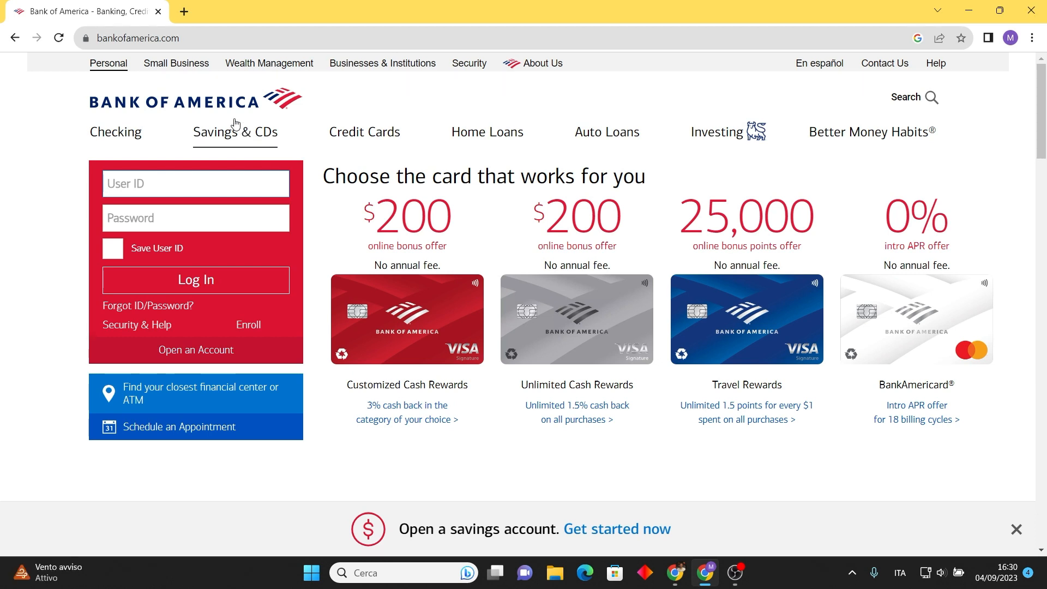
- Search for 'bank of america credit score' and reach the free FICO Score page
text(bank of america cr)
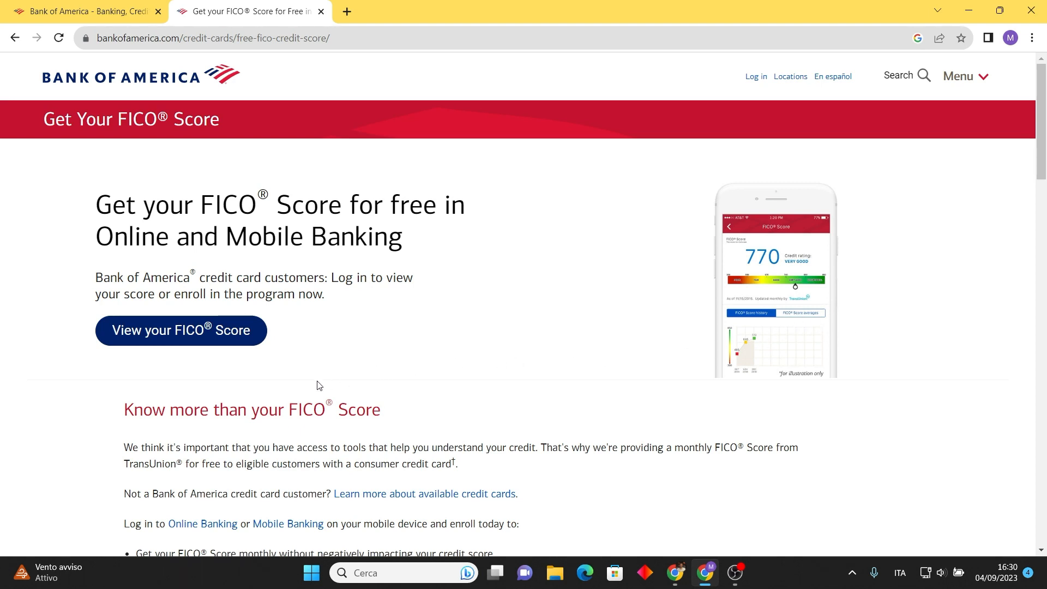
mouse_move(10, 356)
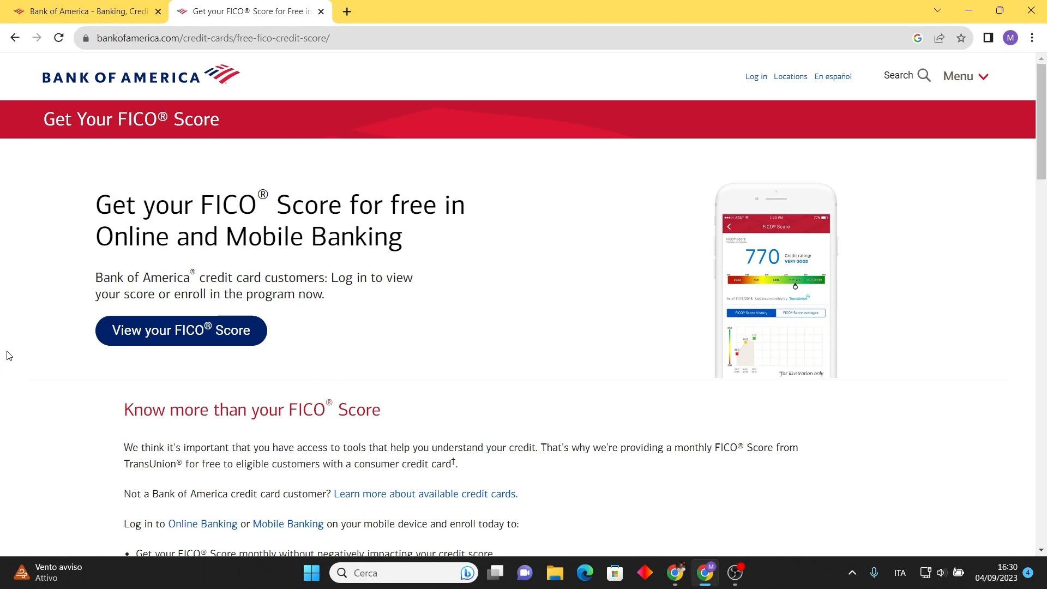
click(180, 329)
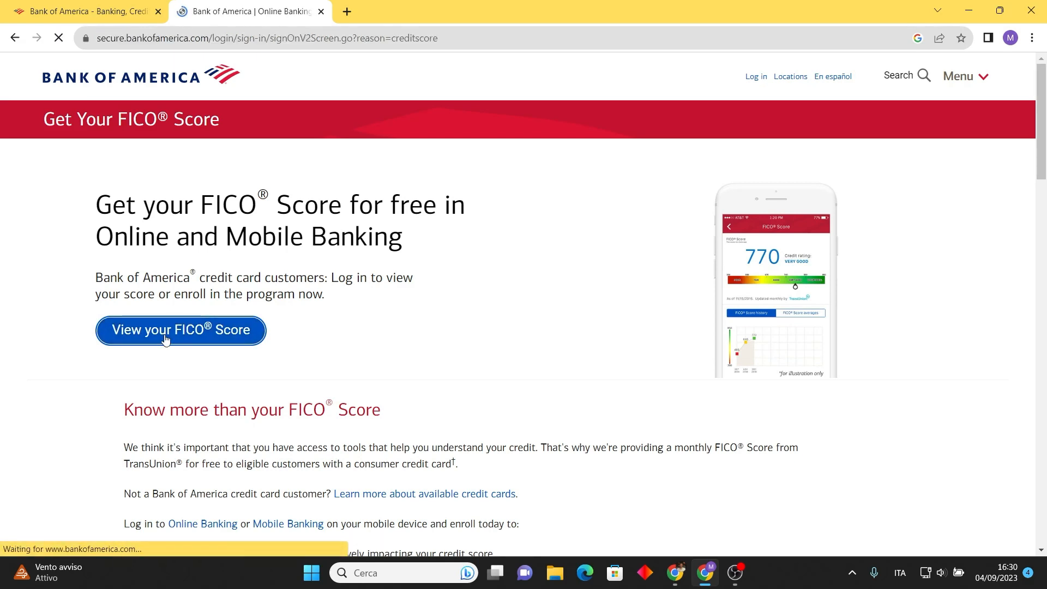
click(180, 330)
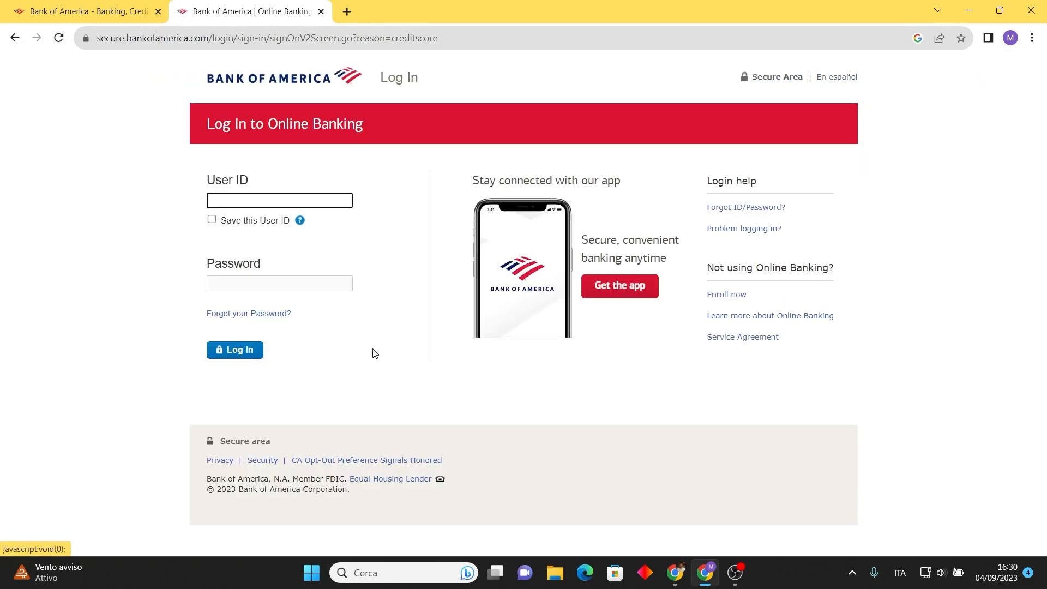
click(279, 200)
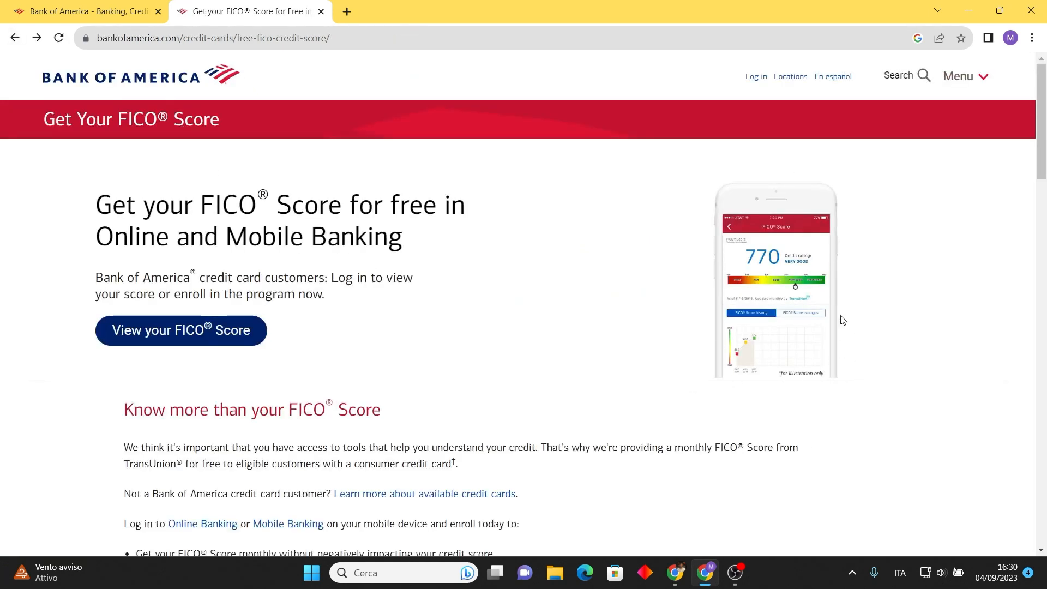
scroll(down, 3)
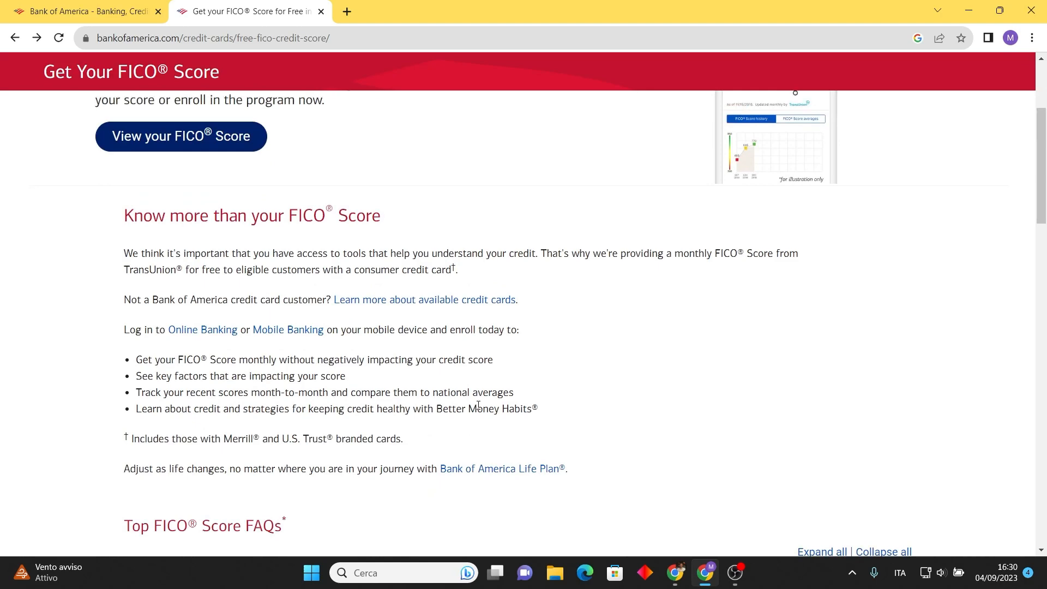
scroll(down, 3)
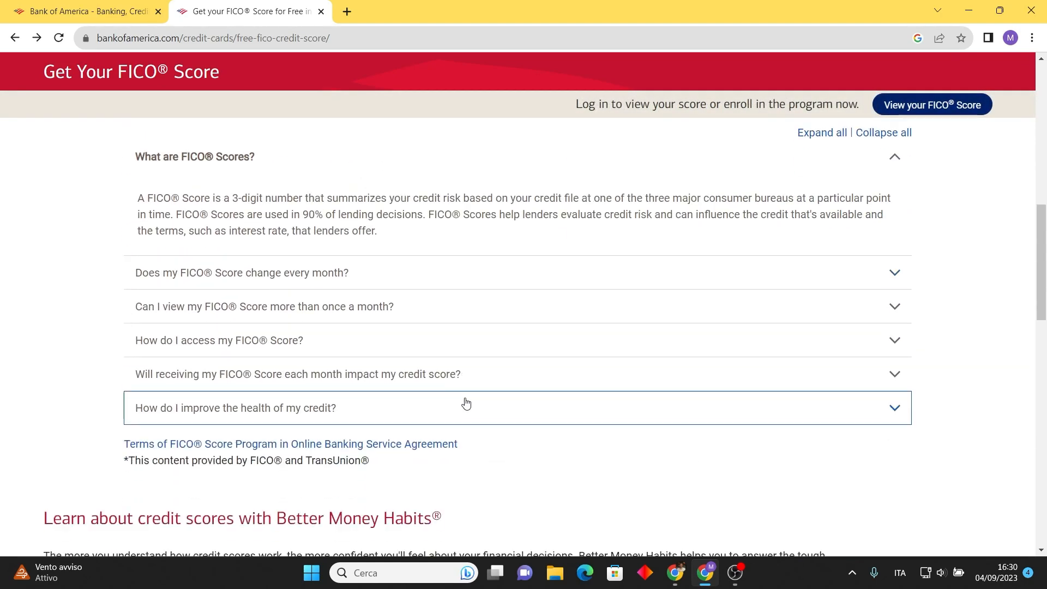
scroll(up, 3)
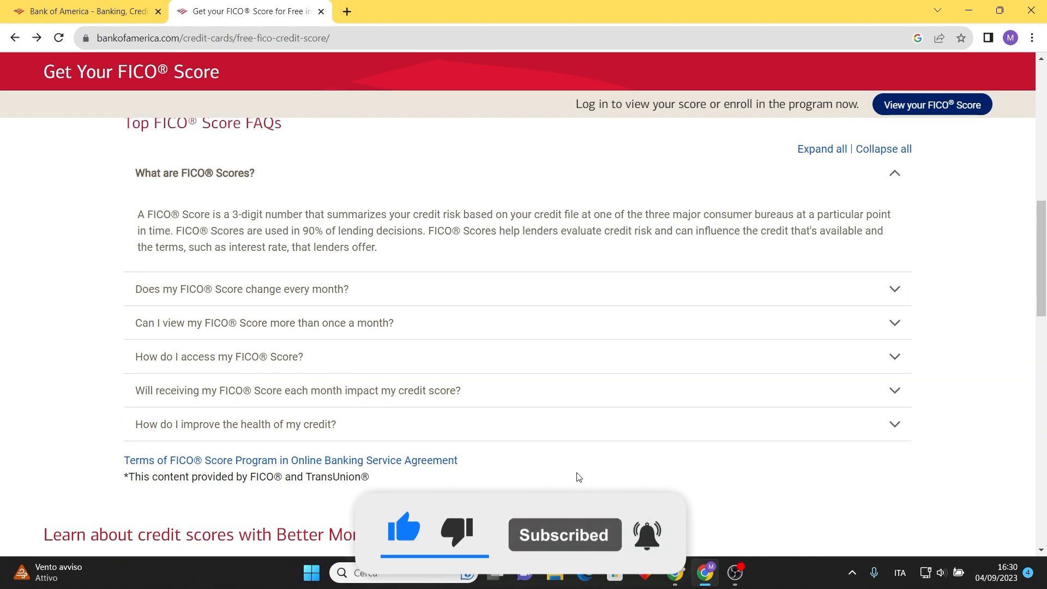
scroll(up, 3)
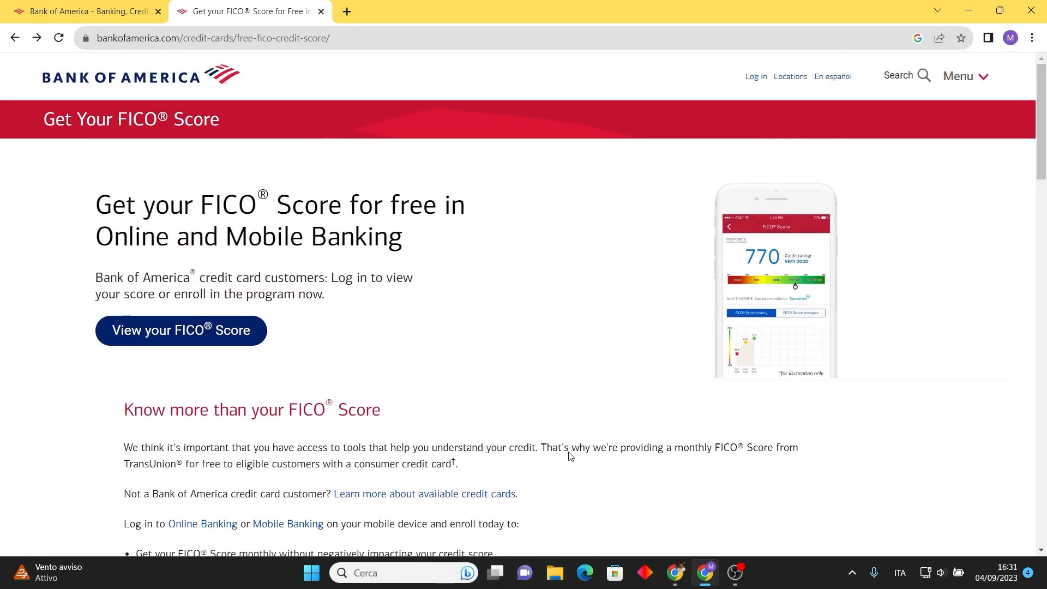